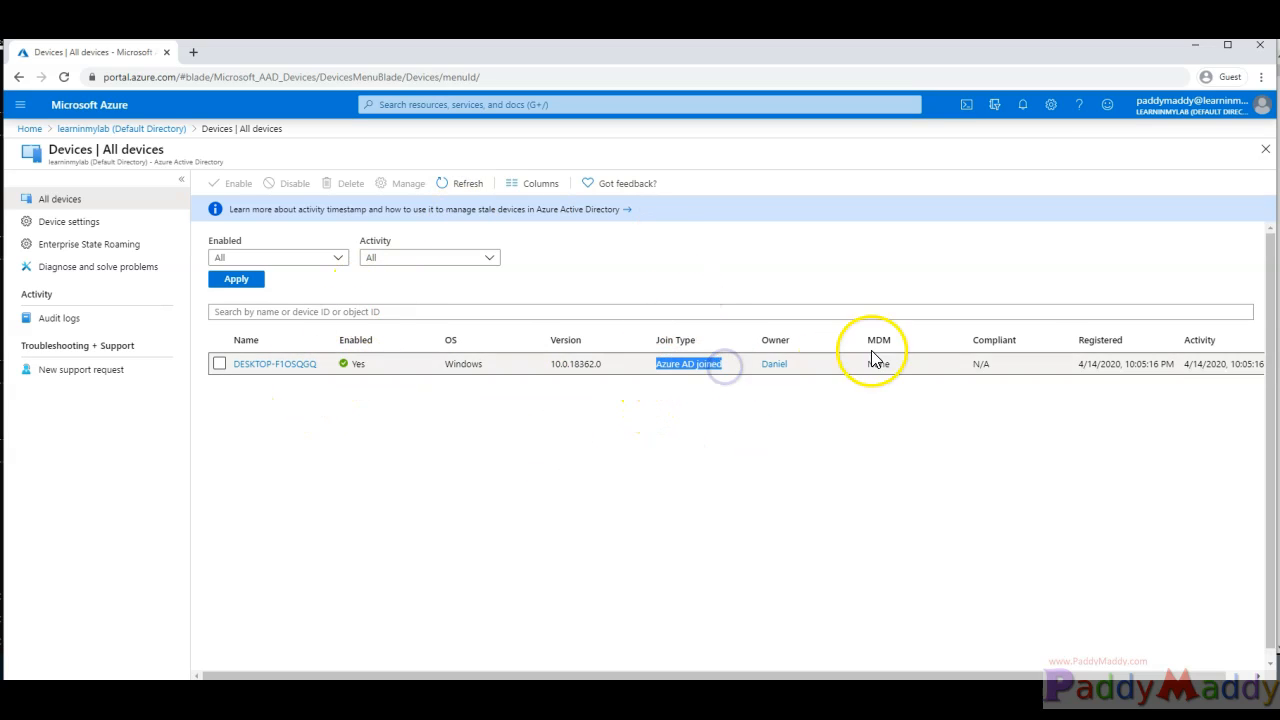
Mark the Azure AD joined DESKTOP device's join type and select its checkbox in All devices
{"action": "double_click", "coordinate": [984, 364]}
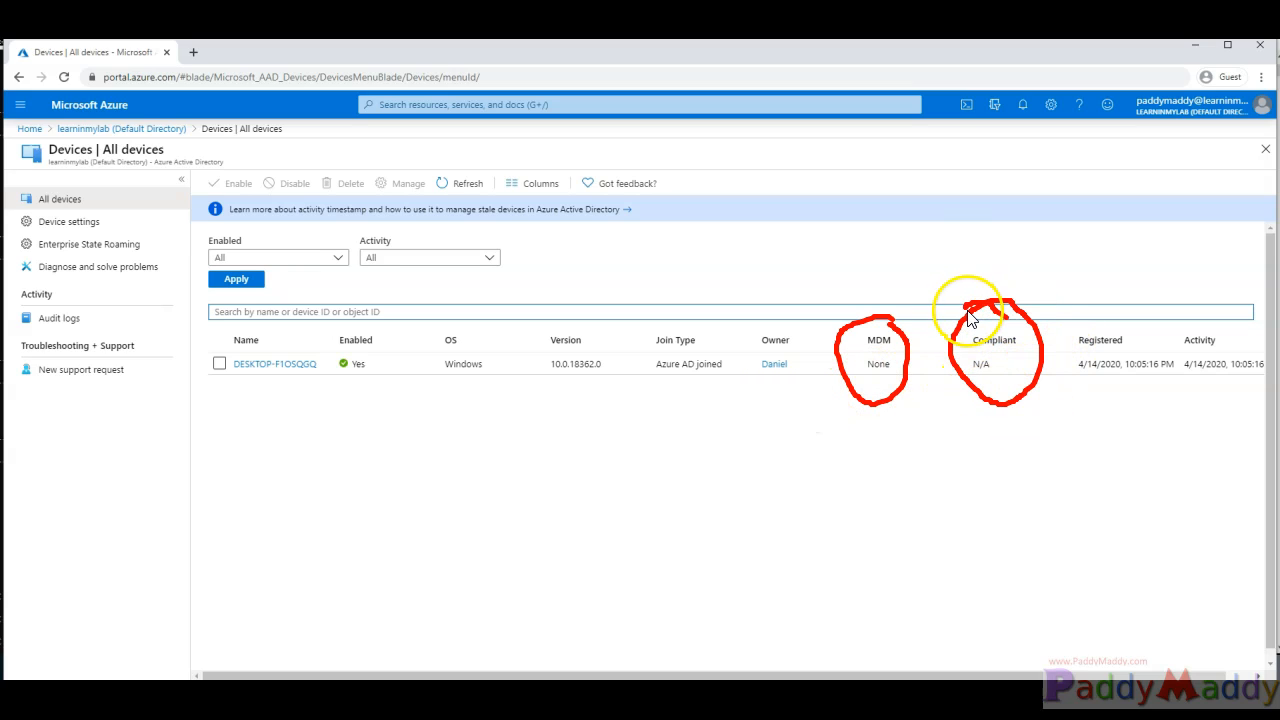
{"action": "mouse_move", "coordinate": [965, 405]}
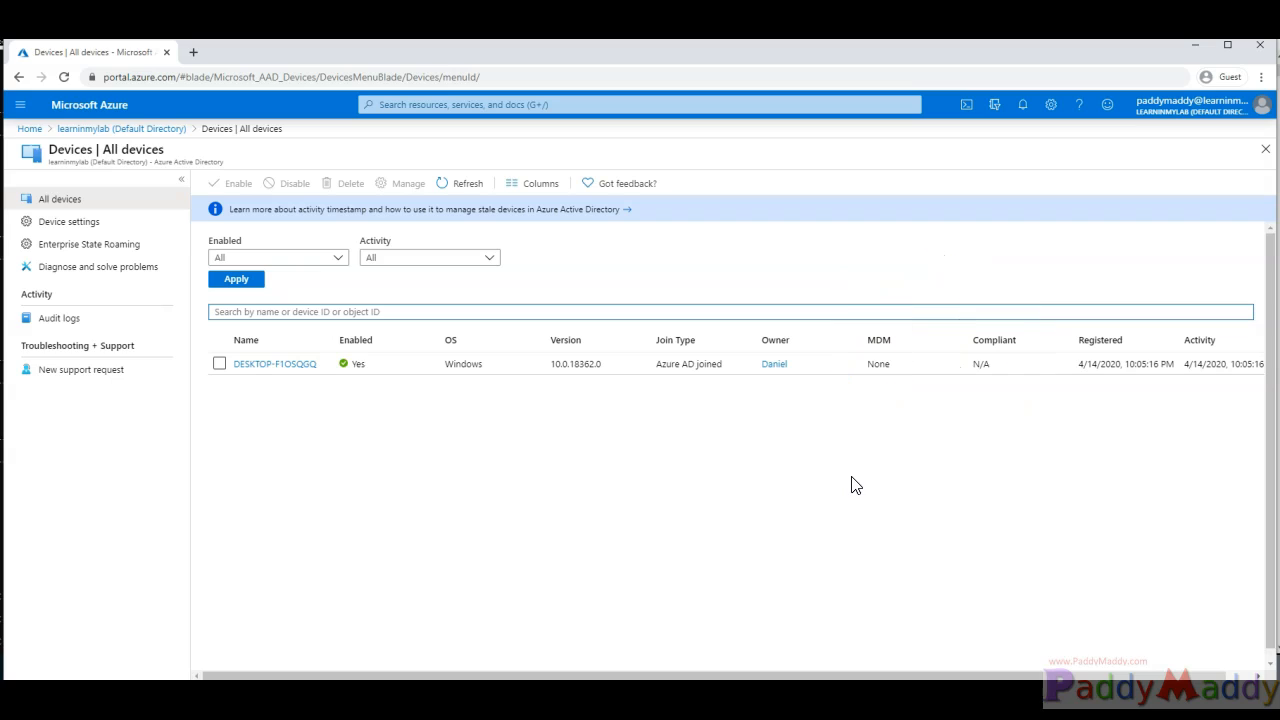
{"action": "left_click", "coordinate": [274, 364]}
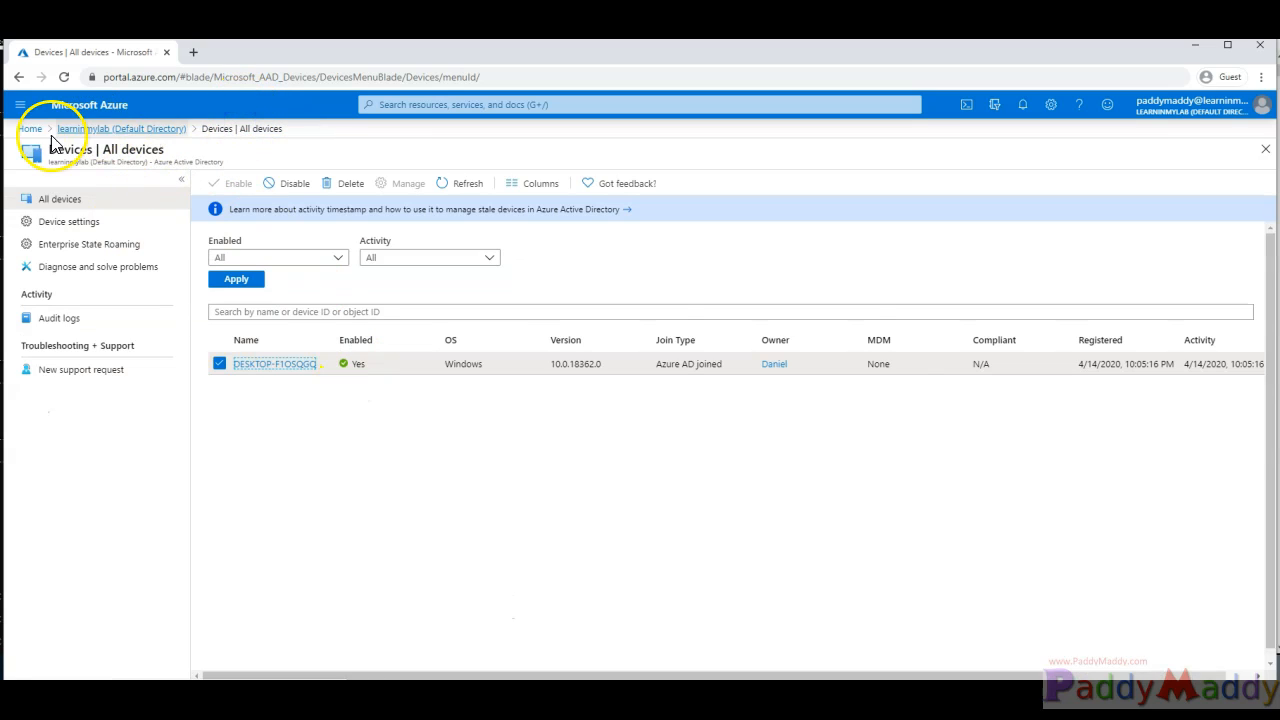
{"action": "left_click", "coordinate": [25, 128]}
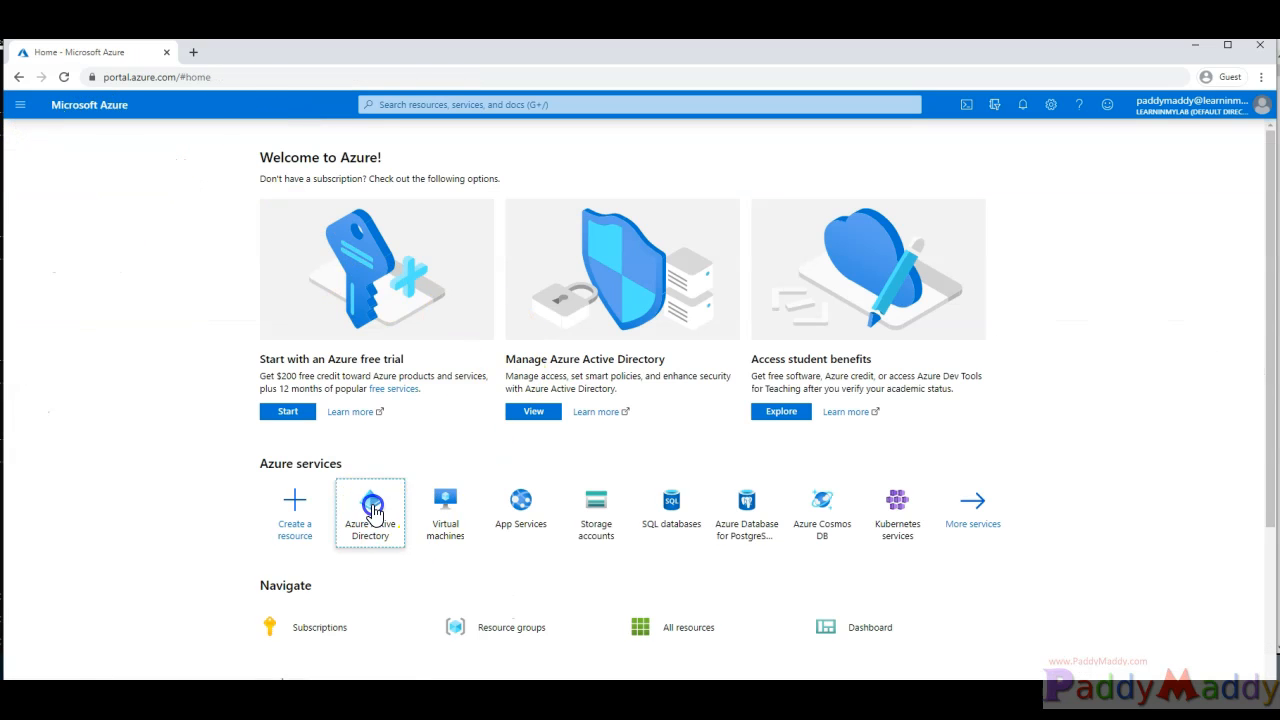
{"action": "left_click", "coordinate": [370, 512]}
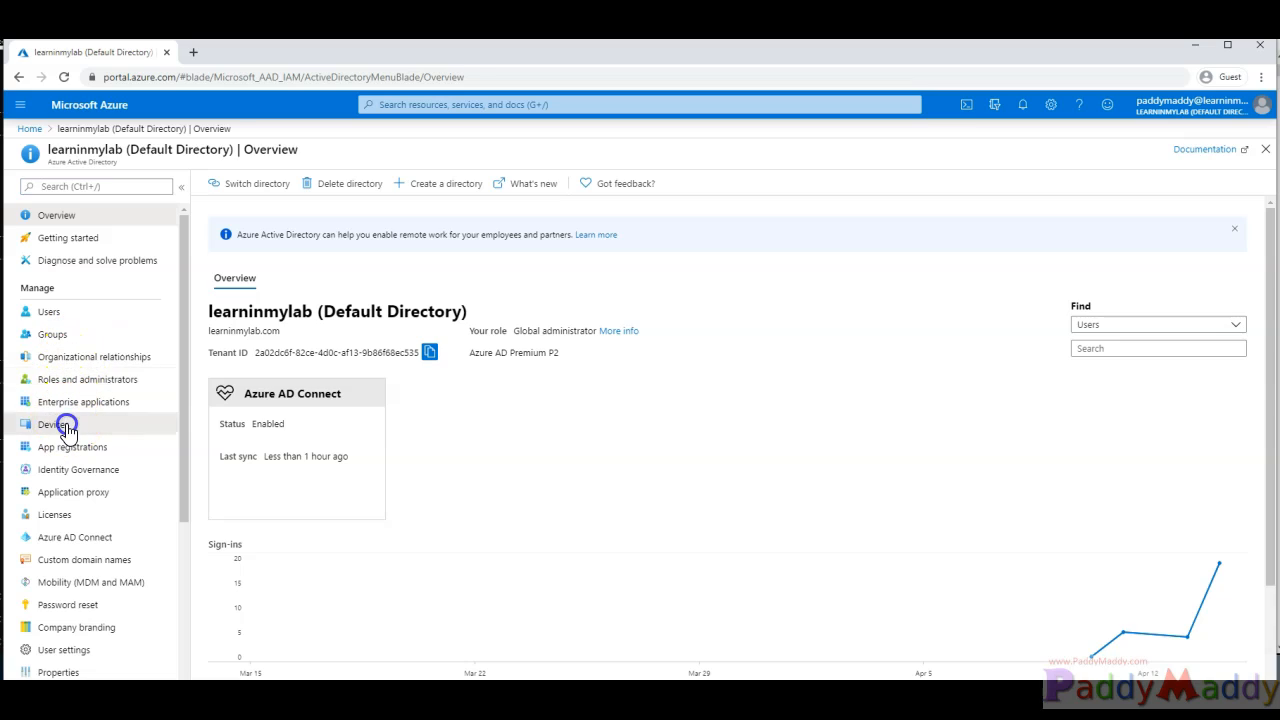
{"action": "left_click", "coordinate": [48, 424]}
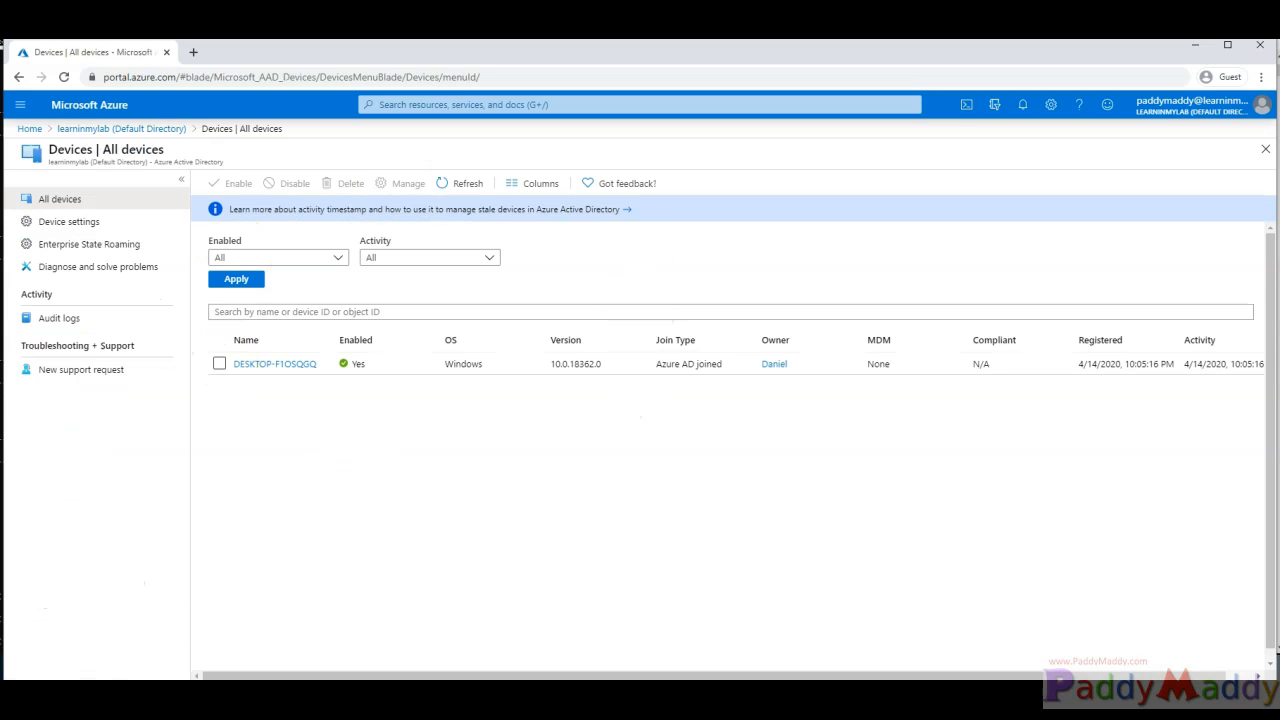